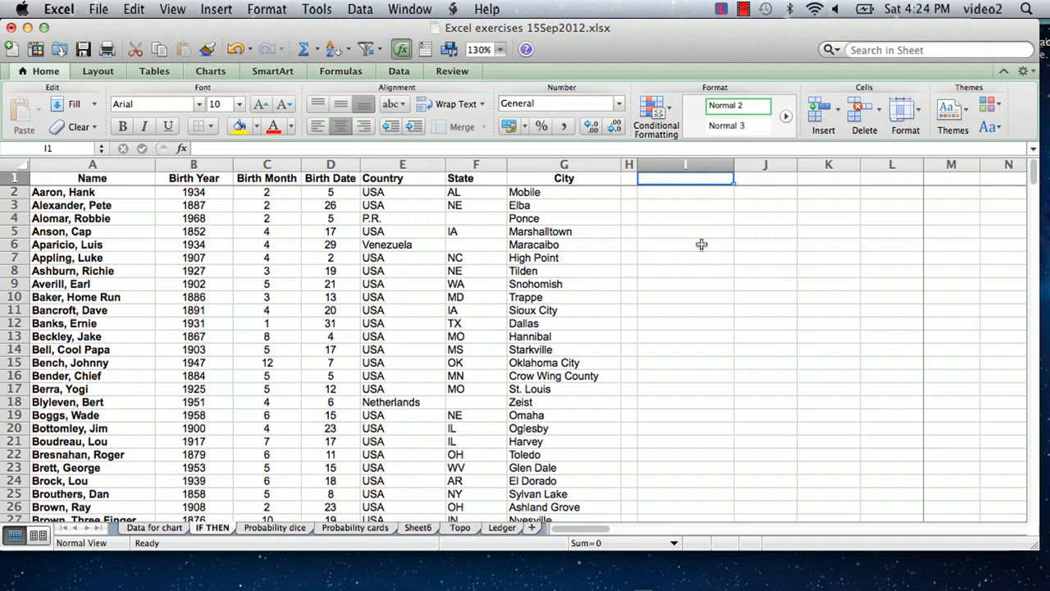
{"action": "mouse_move", "coordinate": [699, 228]}
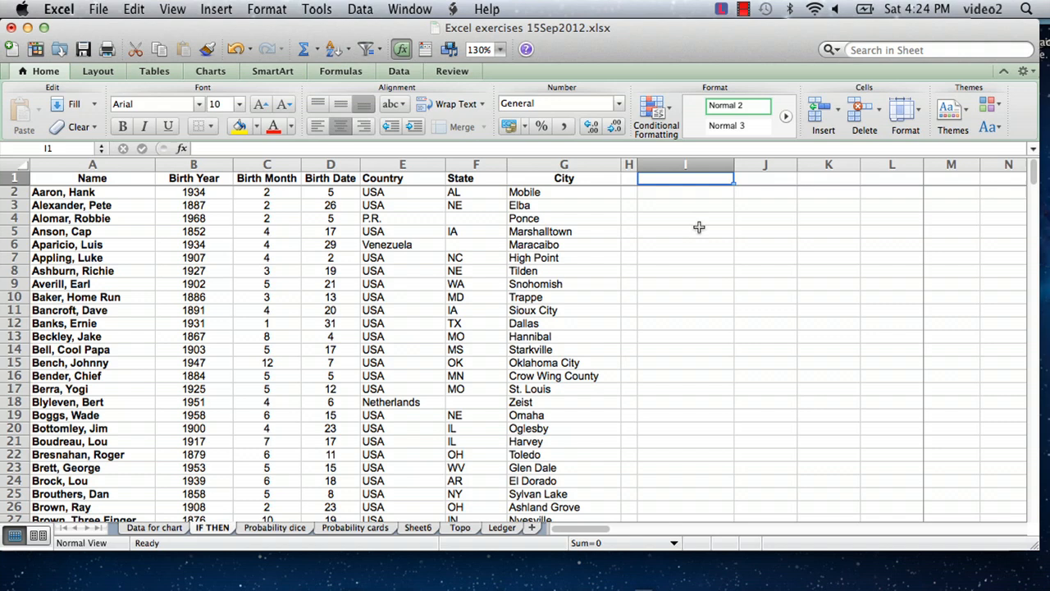
{"action": "mouse_move", "coordinate": [645, 195]}
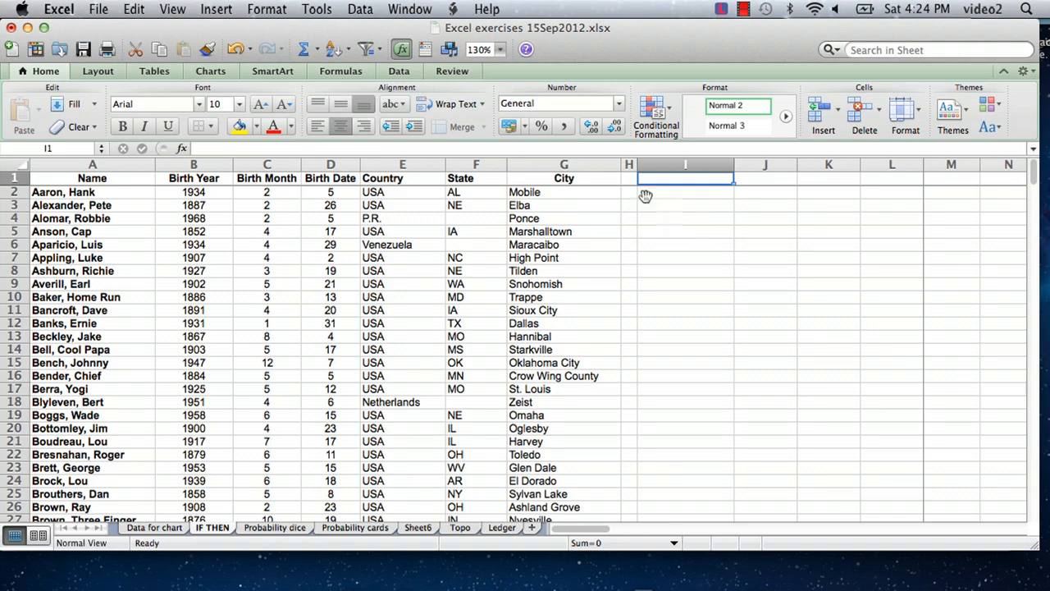
{"action": "mouse_move", "coordinate": [696, 198]}
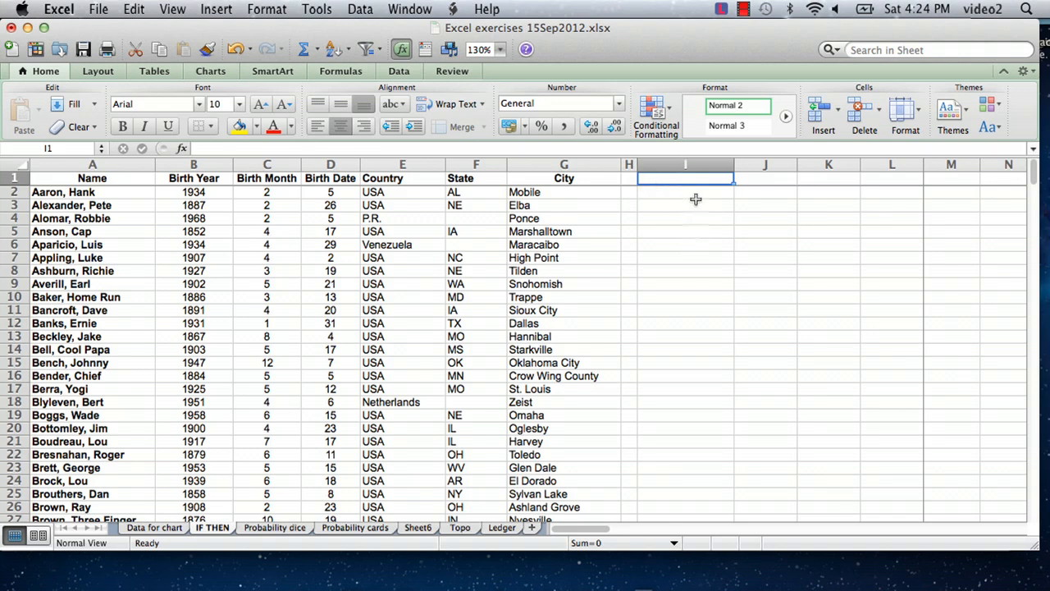
{"action": "mouse_move", "coordinate": [692, 195]}
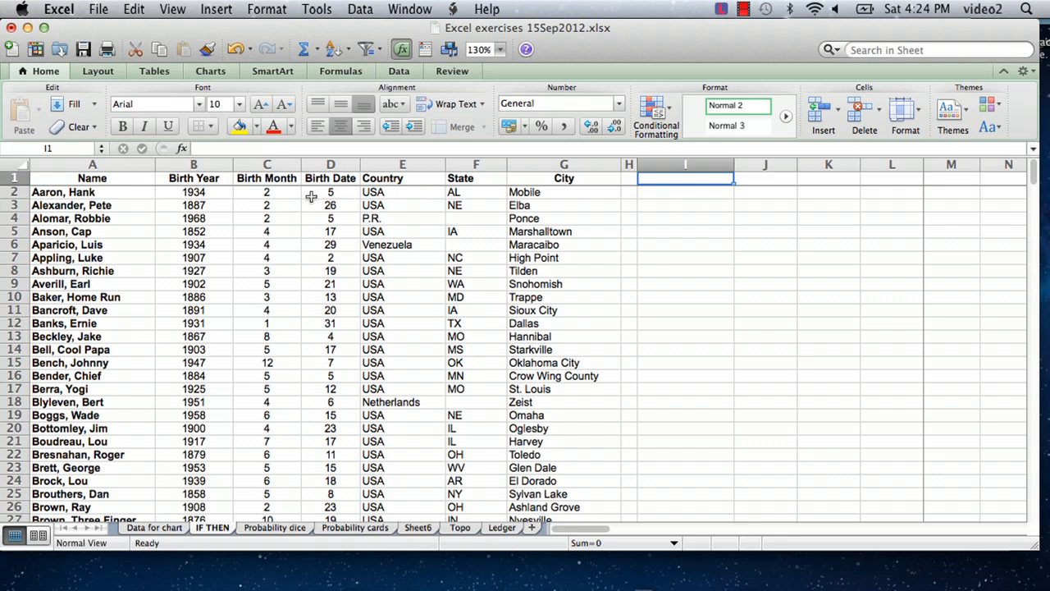
{"action": "mouse_move", "coordinate": [642, 199]}
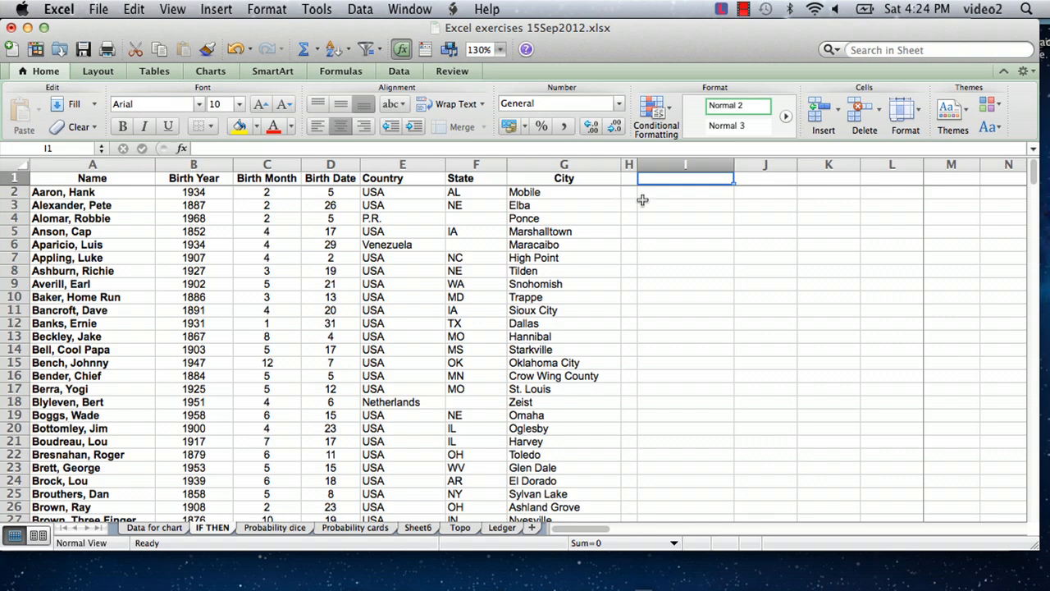
{"action": "mouse_move", "coordinate": [680, 178]}
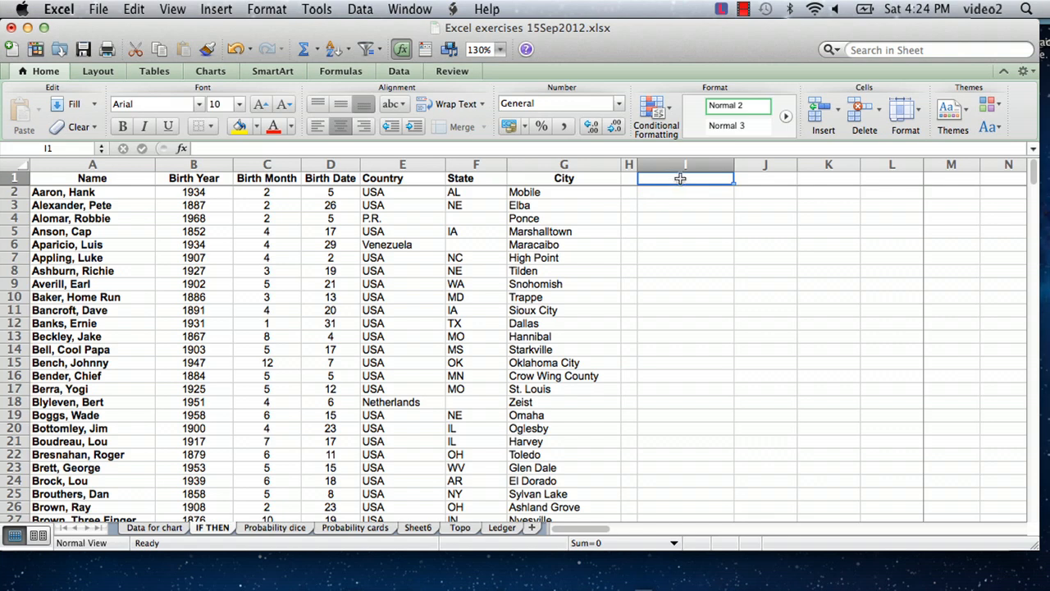
Enter the heading 'Born before 1950' in cell I1.
{"action": "type", "text": "B"}
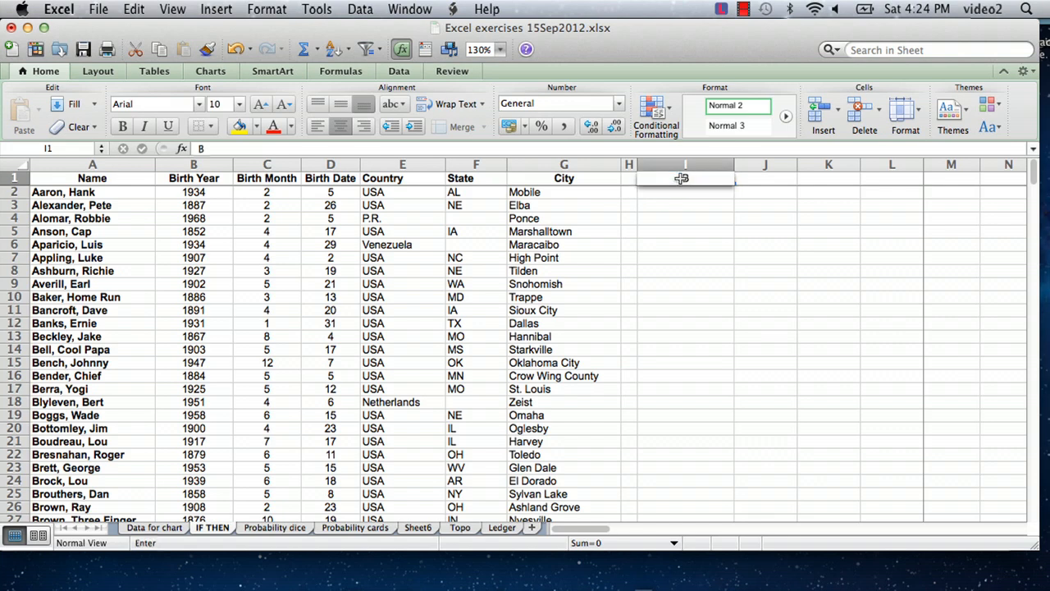
{"action": "type", "text": "Born before 1950"}
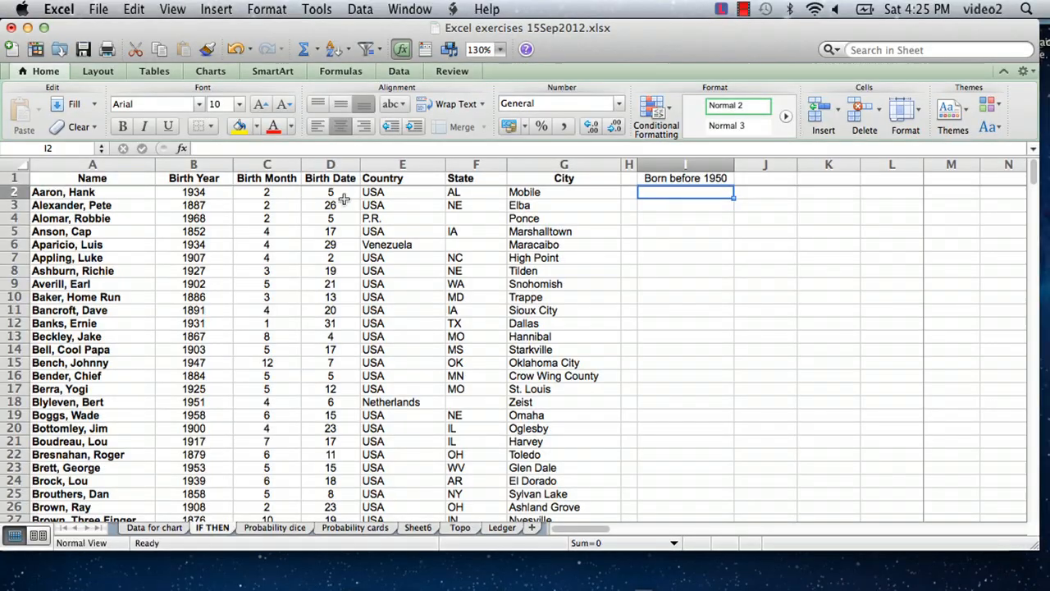
{"action": "mouse_move", "coordinate": [523, 293]}
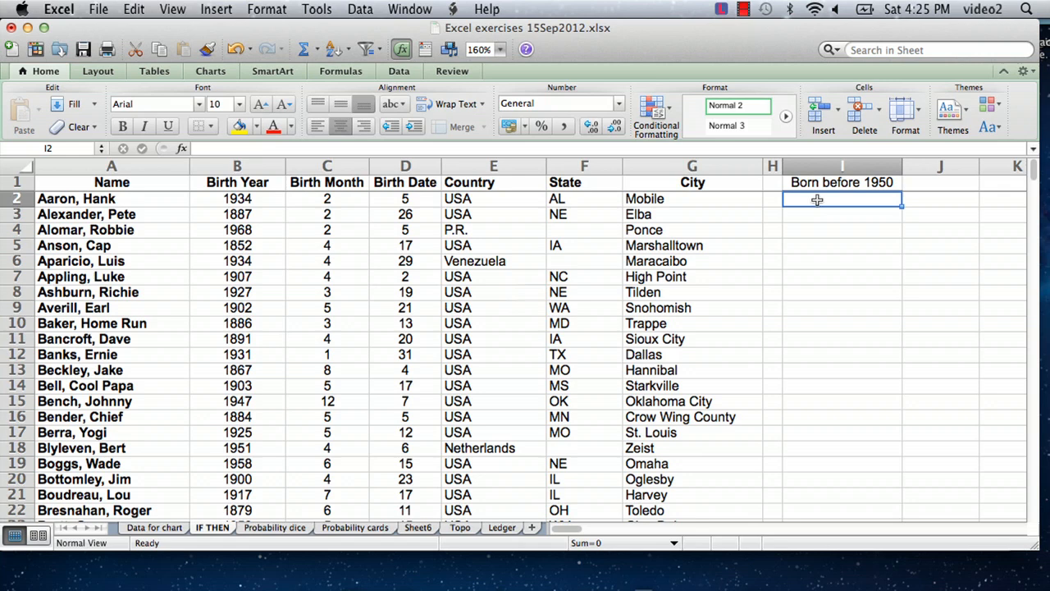
Type =if( into cell I2 to start the IF function.
{"action": "type", "text": "="}
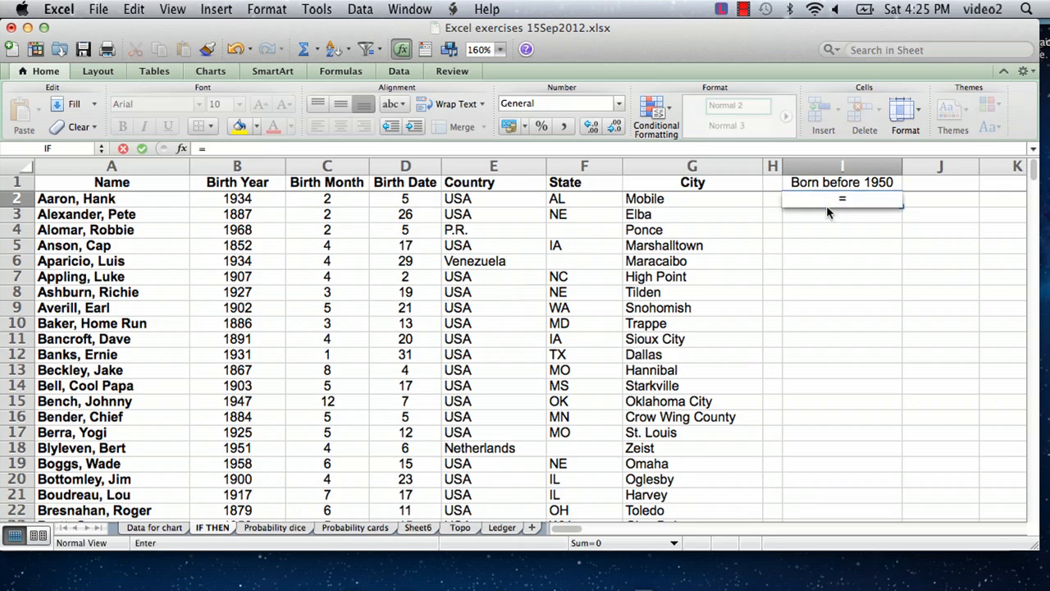
{"action": "type", "text": "if"}
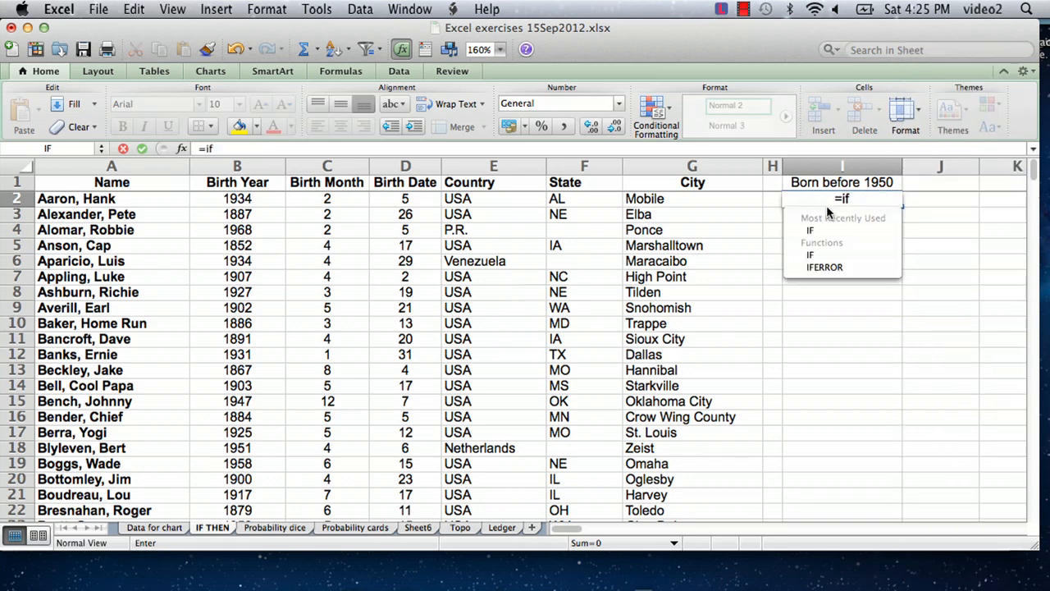
{"action": "type", "text": "("}
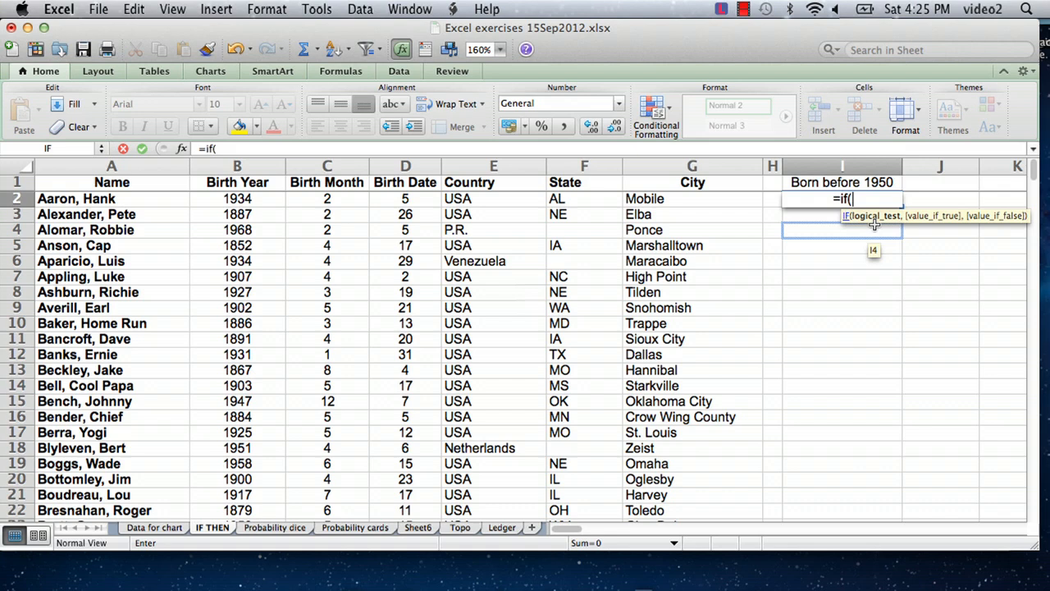
{"action": "left_click", "coordinate": [842, 245]}
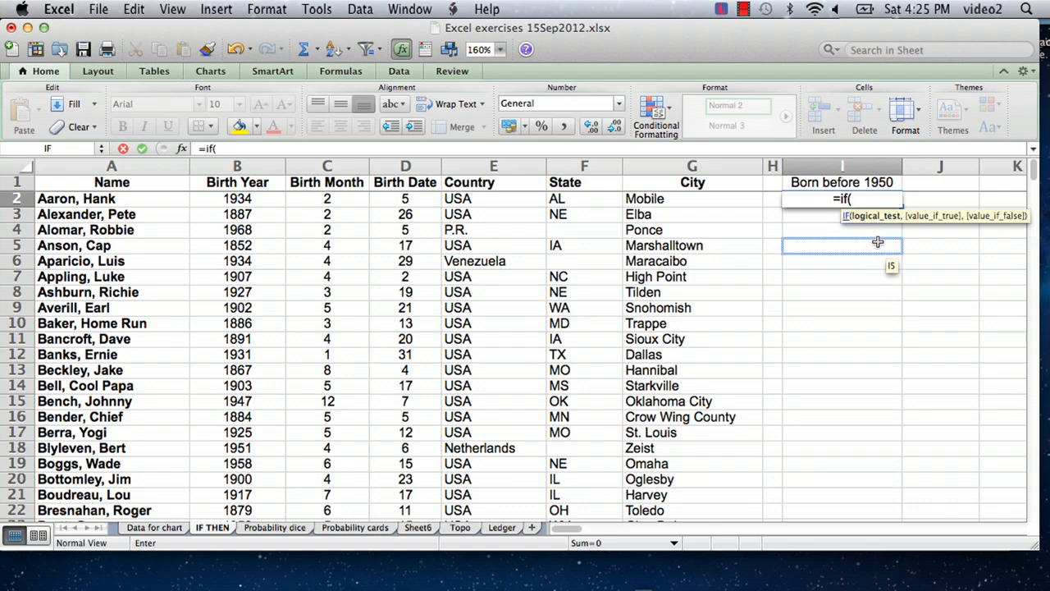
{"action": "left_click", "coordinate": [405, 229]}
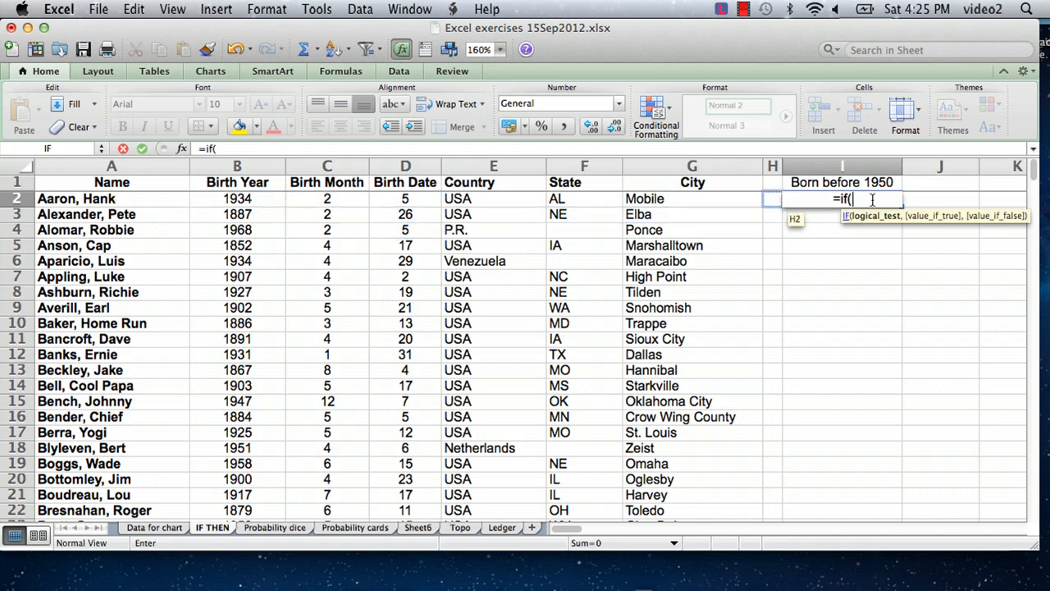
{"action": "left_click", "coordinate": [238, 198]}
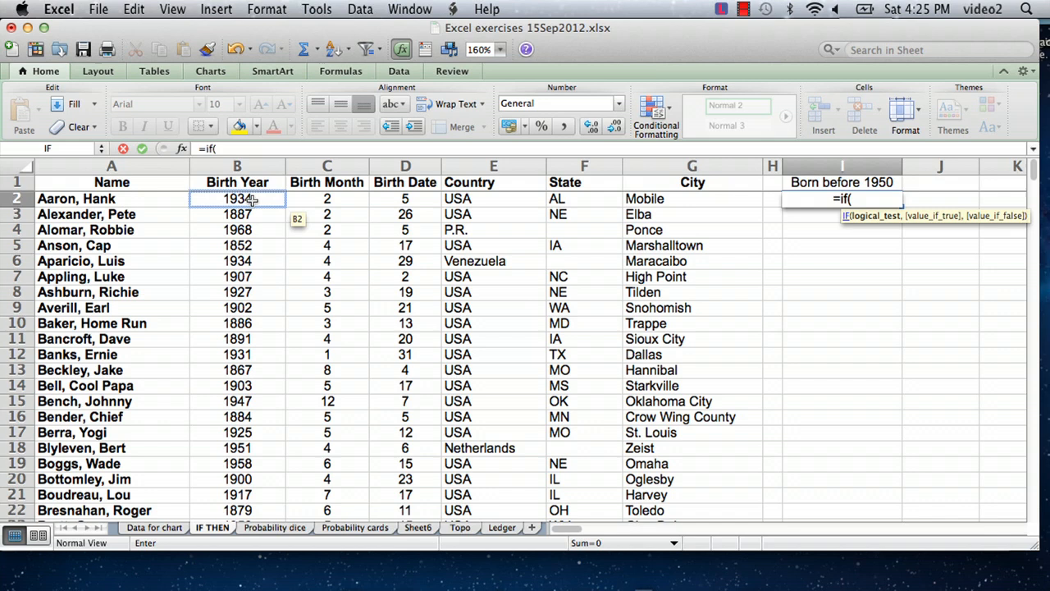
Complete I2 as =IF(B2<1950,"yes","no") using the Birth Year in B2.
{"action": "left_click", "coordinate": [237, 198]}
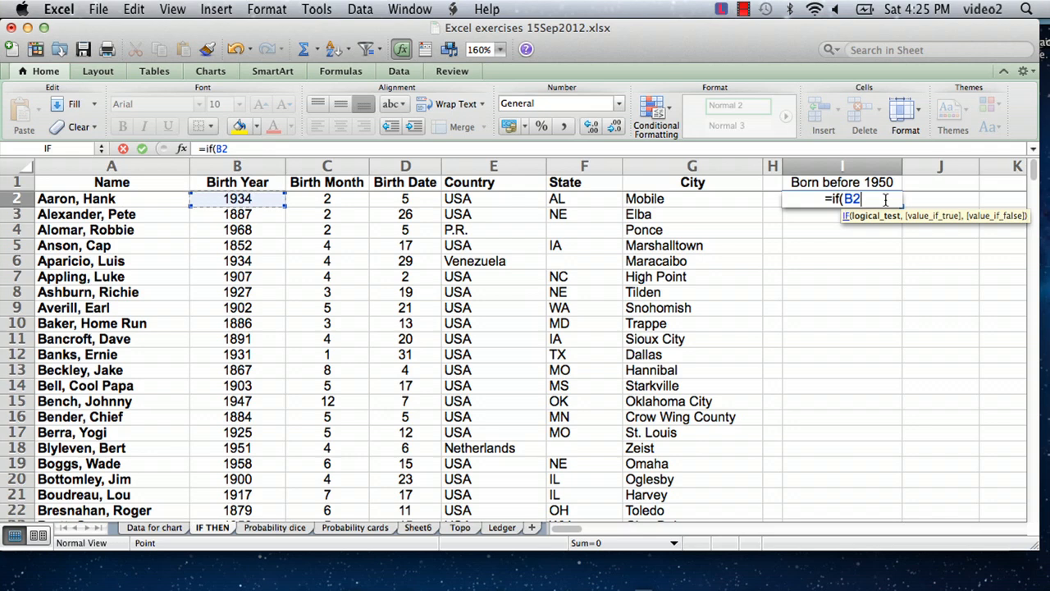
{"action": "type", "text": "<1950"}
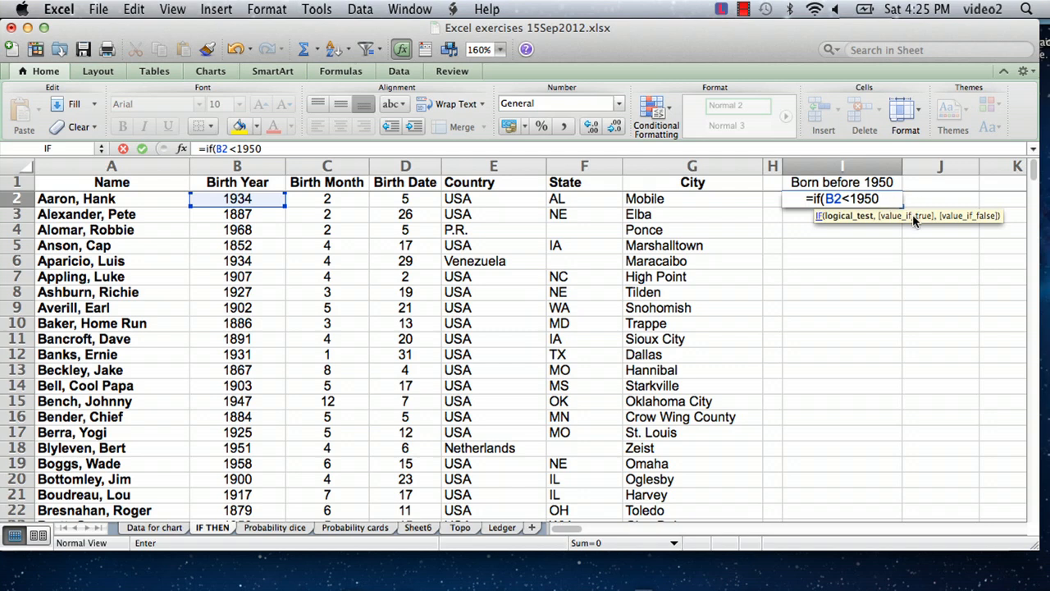
{"action": "type", "text": ","}
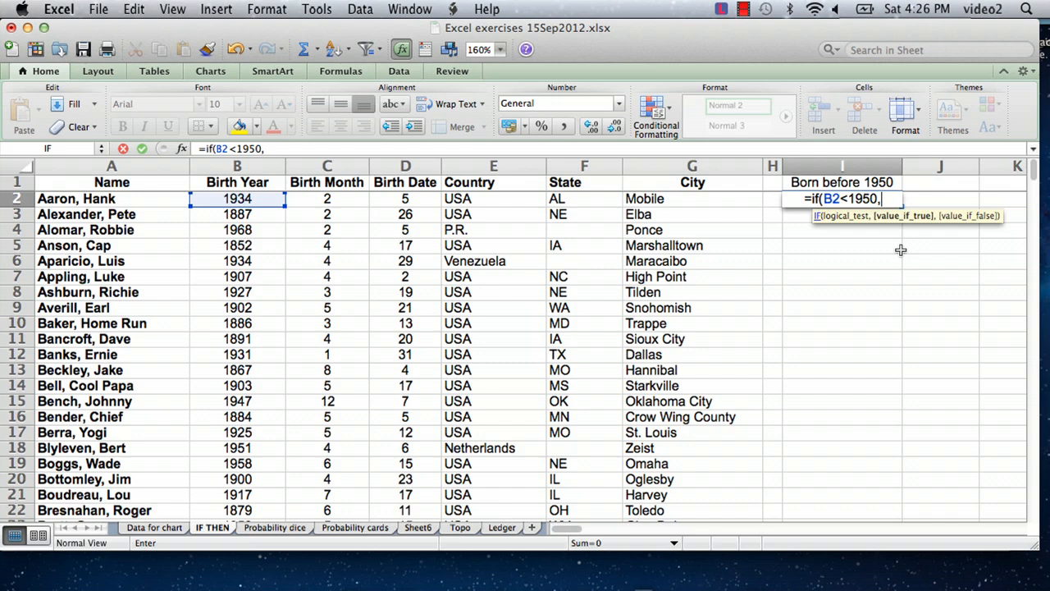
{"action": "type", "text": "\""}
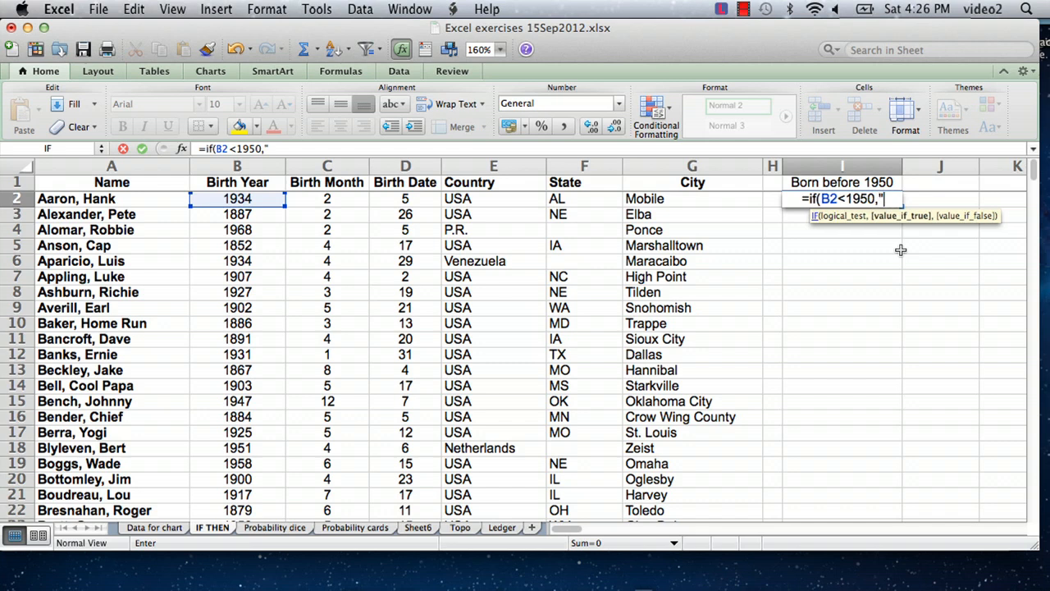
{"action": "type", "text": "ye"}
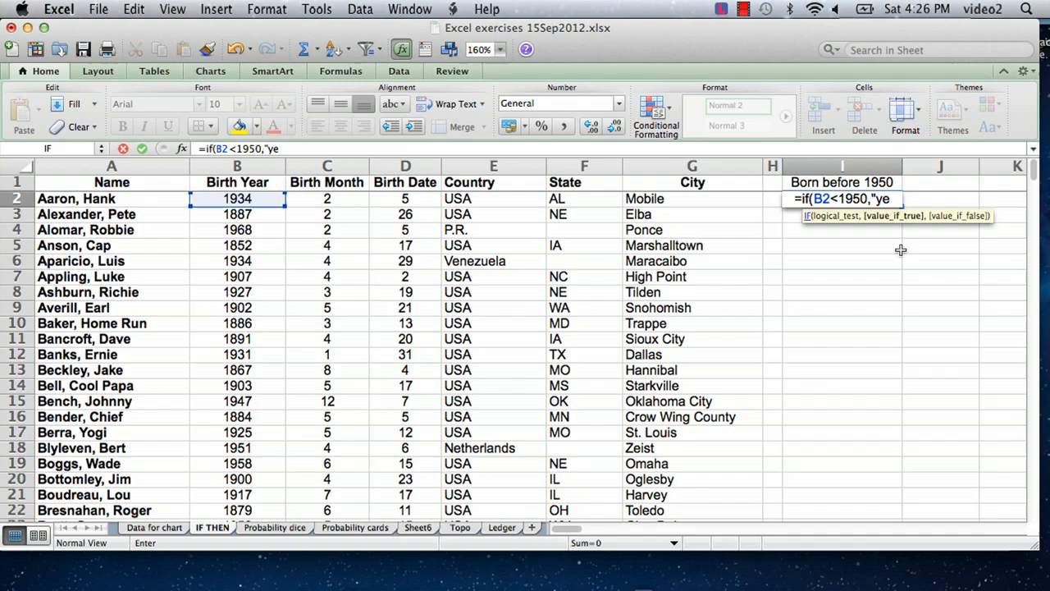
{"action": "type", "text": "s"}
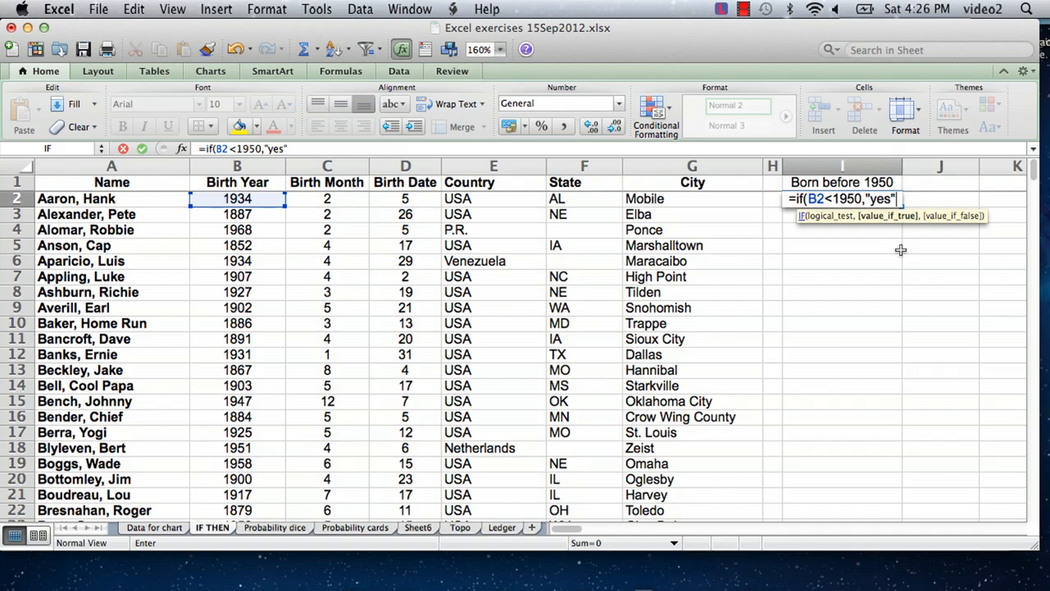
{"action": "type", "text": ","}
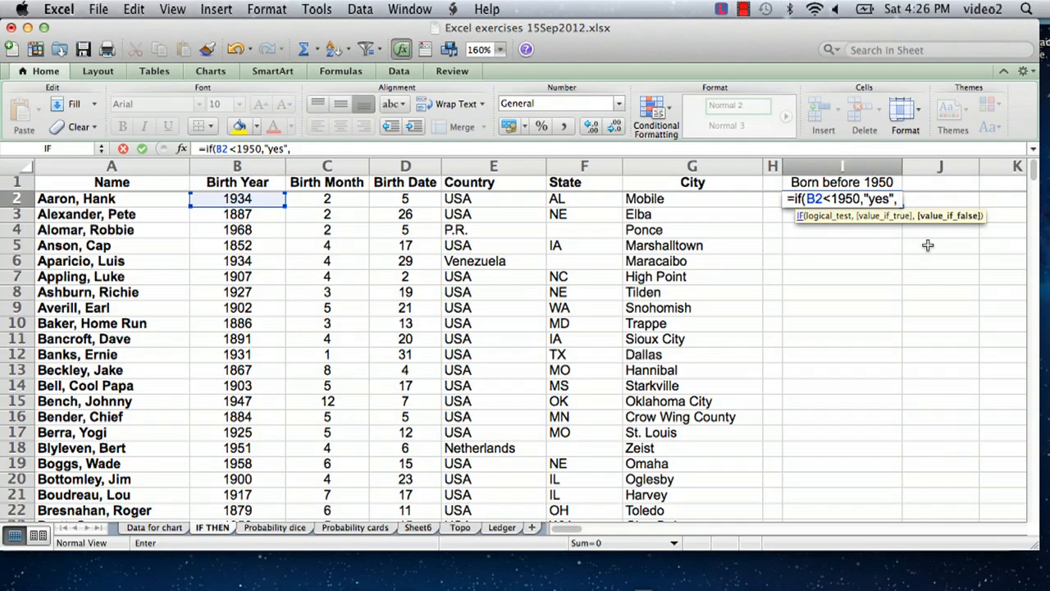
{"action": "type", "text": "\"no"}
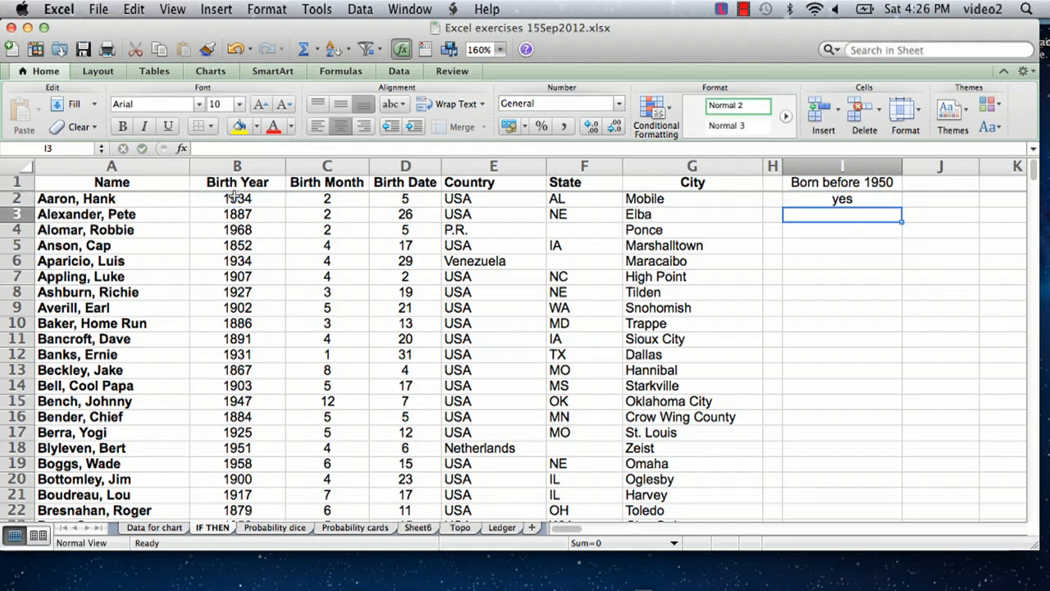
{"action": "mouse_move", "coordinate": [859, 203]}
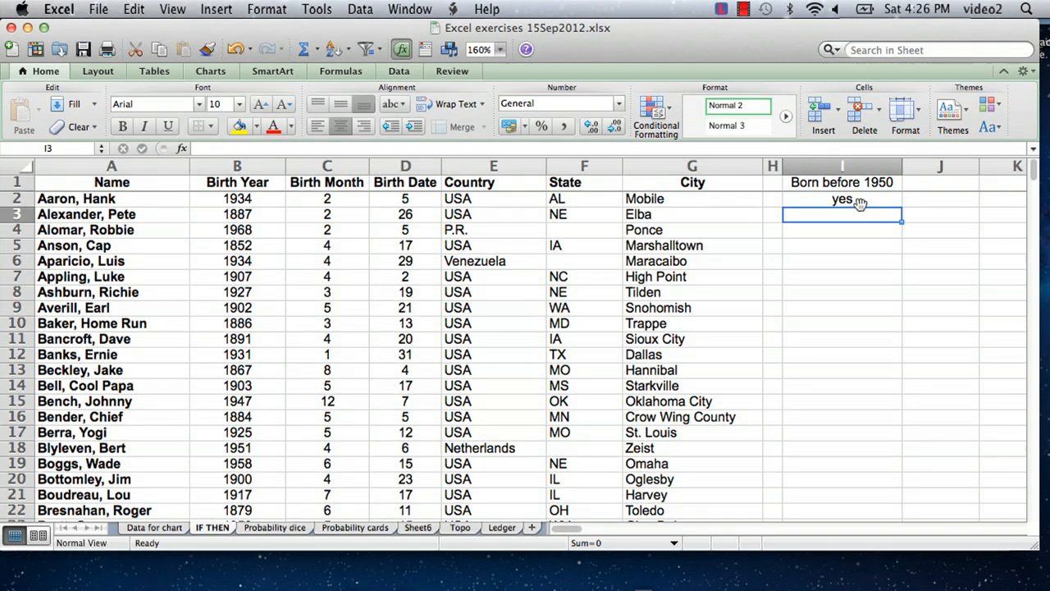
Select the I2 formula cell to copy it.
{"action": "left_click", "coordinate": [841, 198]}
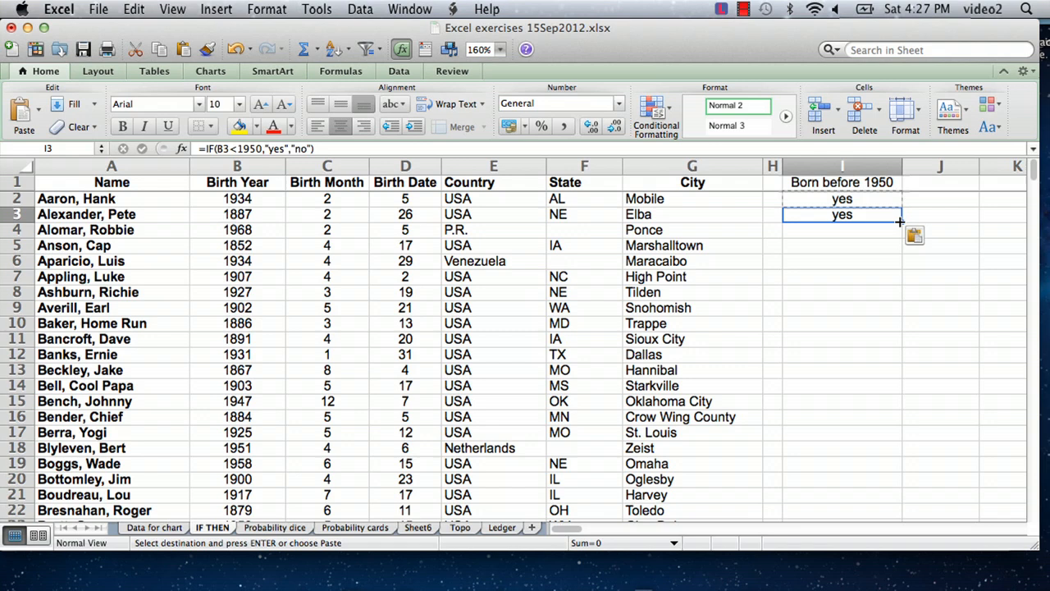
Select cells I3 through I12 to receive the pasted yes/no formula.
{"action": "left_click_drag", "start_coordinate": [899, 221], "coordinate": [899, 356]}
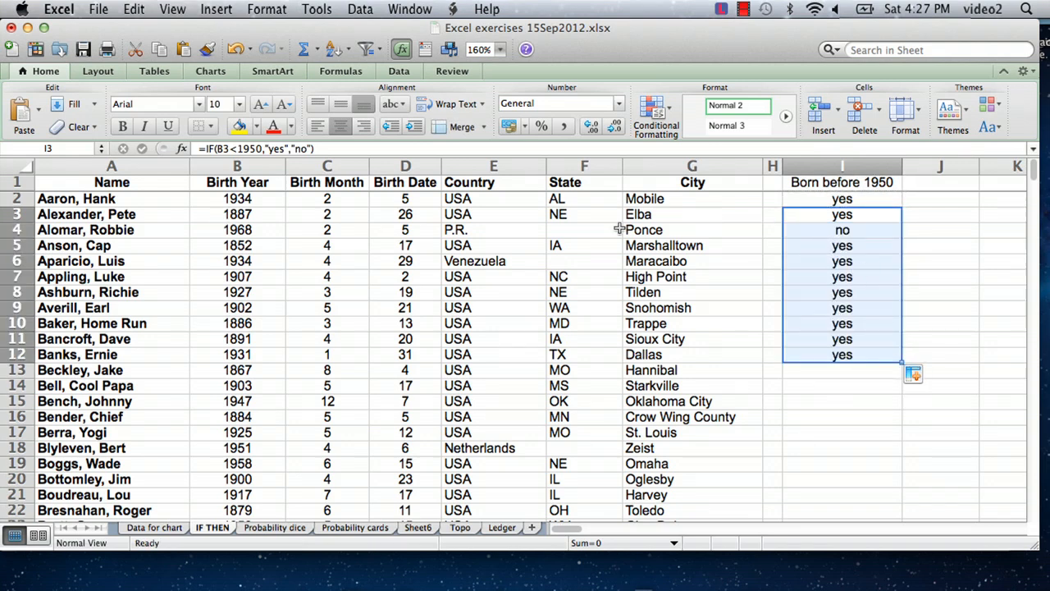
{"action": "mouse_move", "coordinate": [758, 229]}
{"action": "type", "text": "2"}
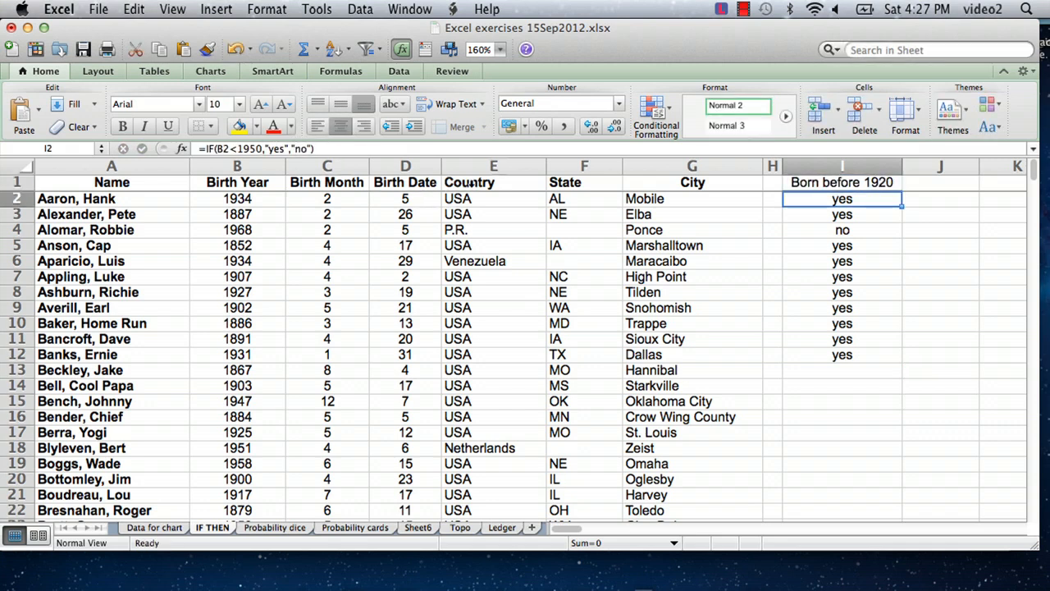
Edit the I2 formula to test against 1920 and scroll down the list.
{"action": "double_click", "coordinate": [842, 199]}
{"action": "type", "text": "2"}
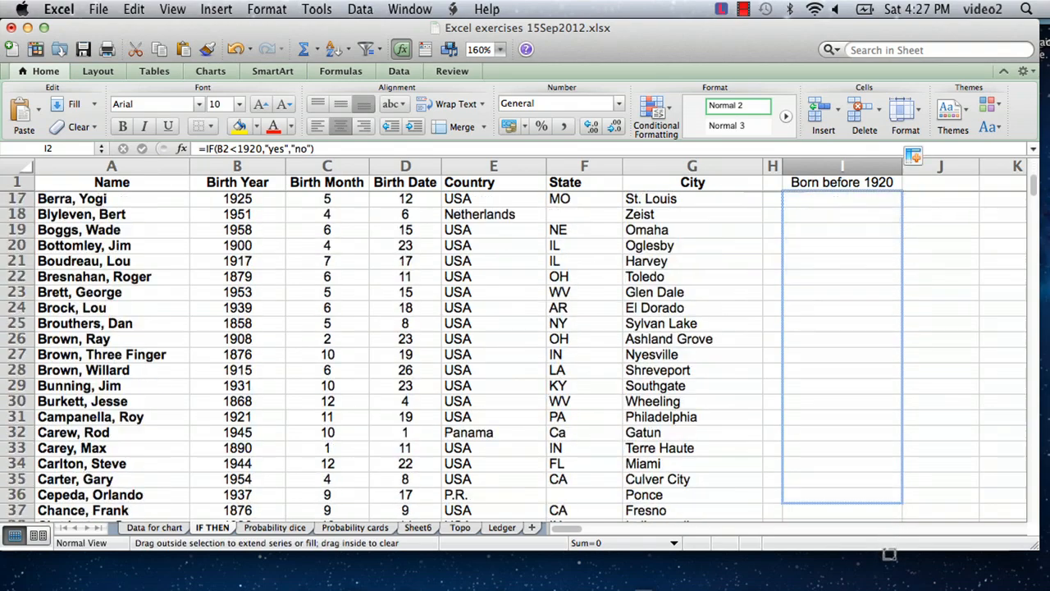
{"action": "scroll", "scroll_direction": "down", "scroll_amount": 3}
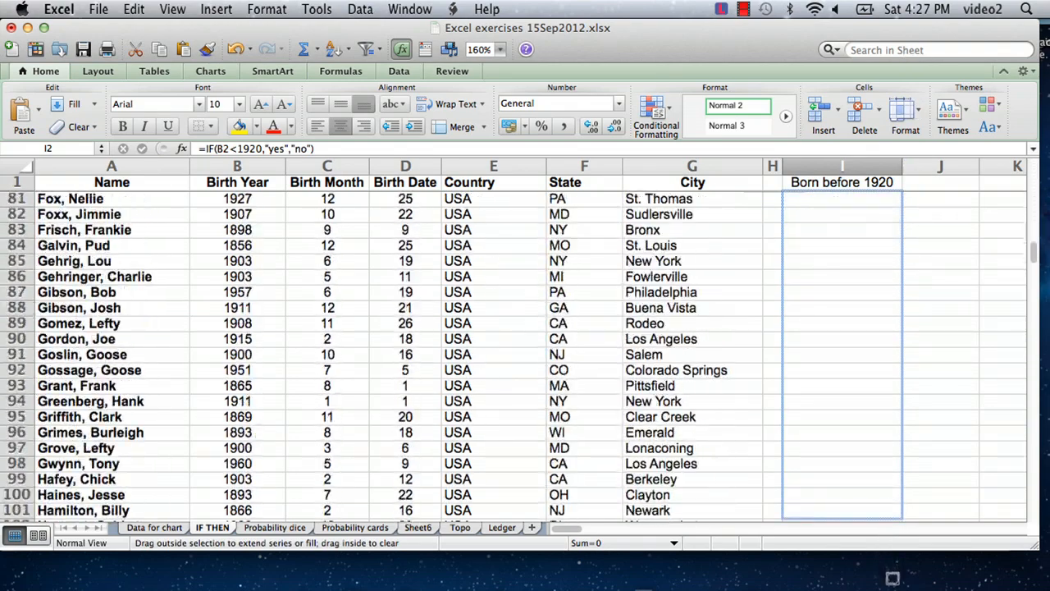